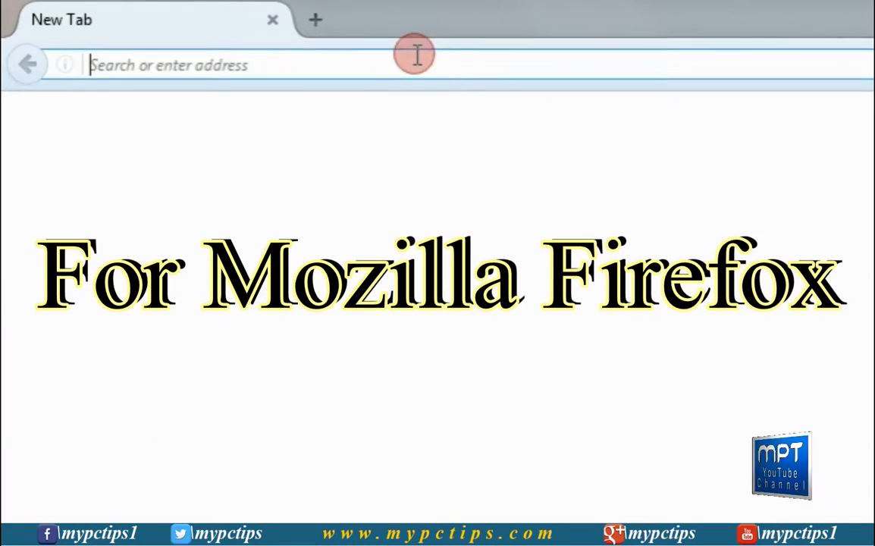
text(www.kat.cr/)
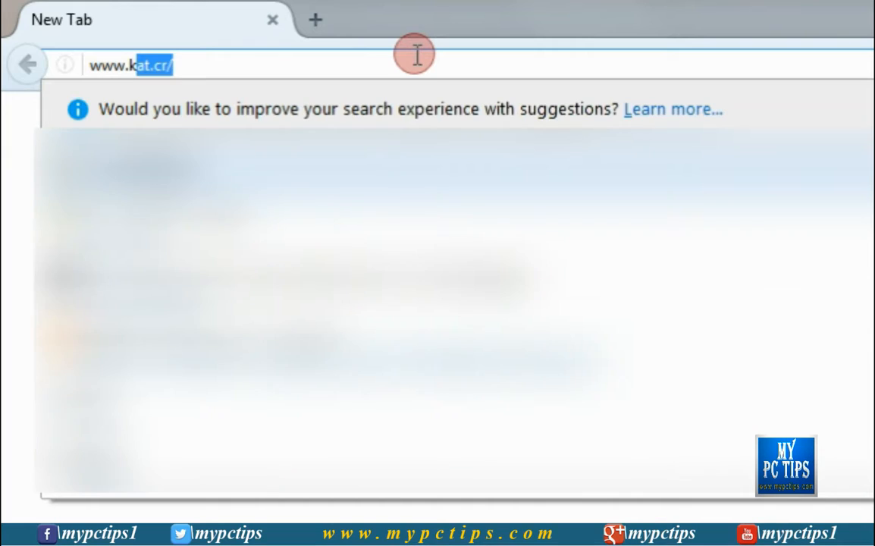
text(www.kproxy)
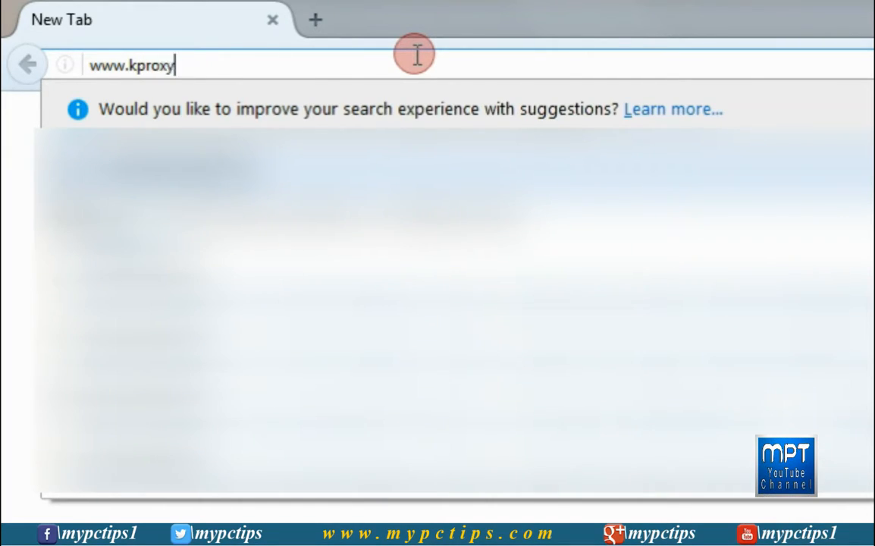
key(Return)
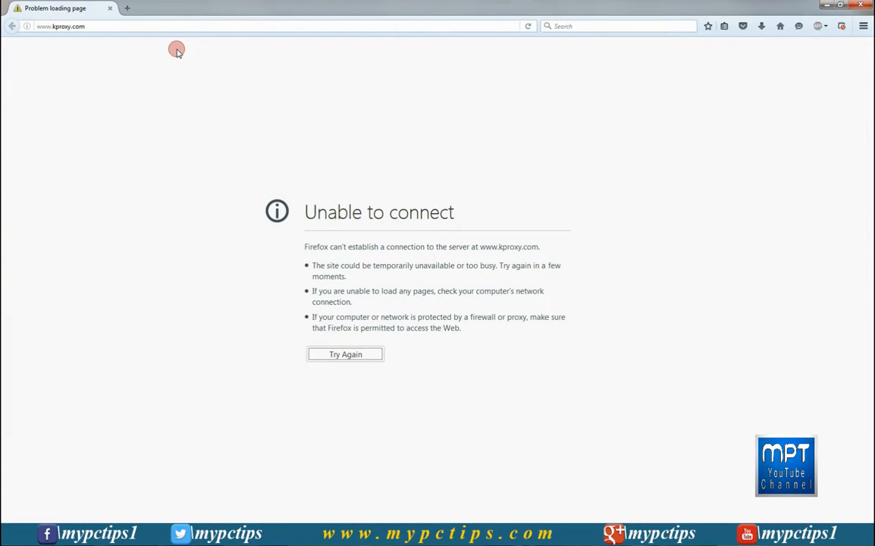
mouse_move(308, 246)
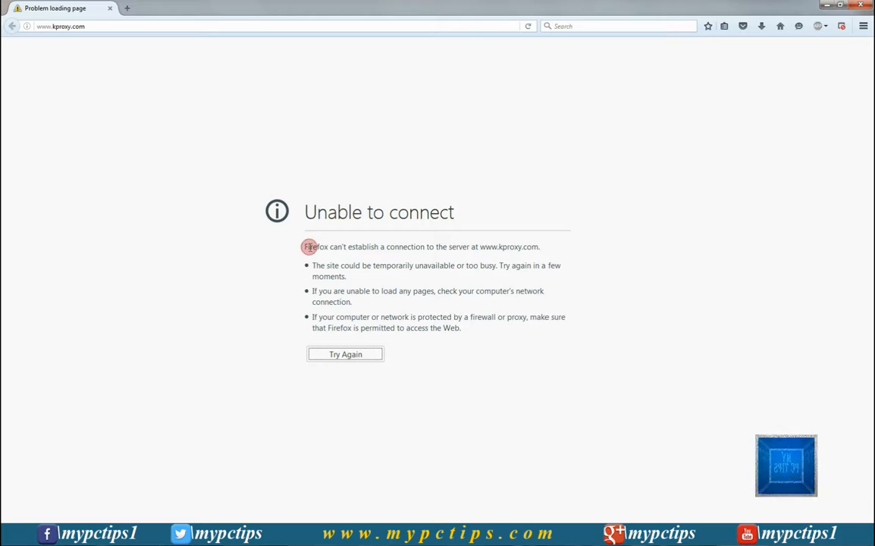
drag(305, 247, 533, 328)
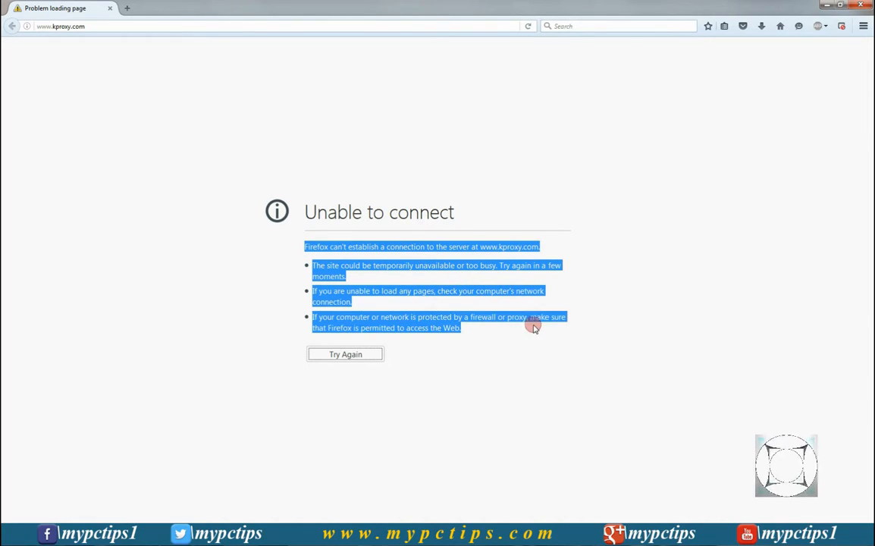
click(476, 347)
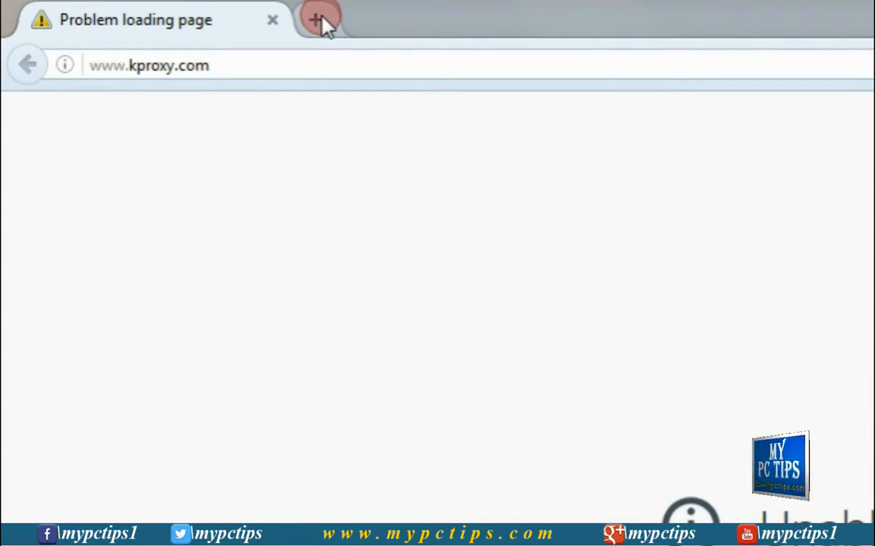
click(319, 20)
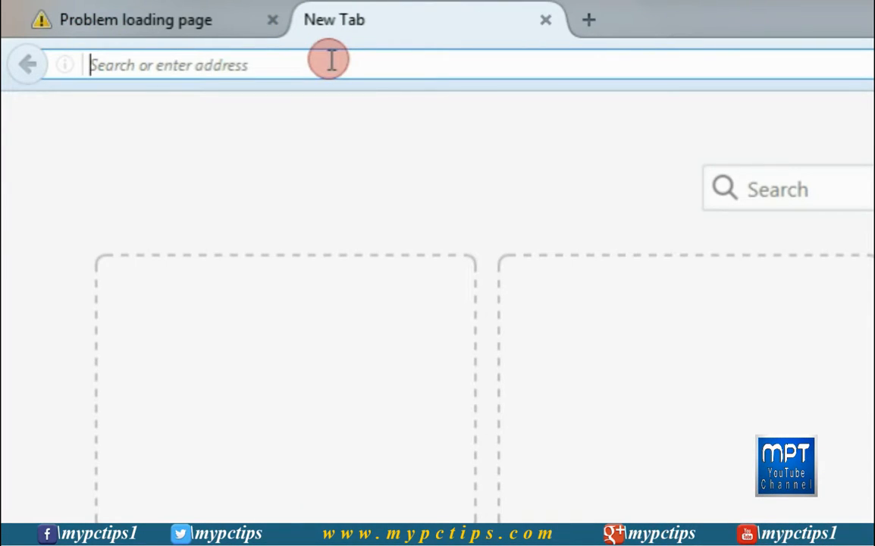
text(www.browsec.com/)
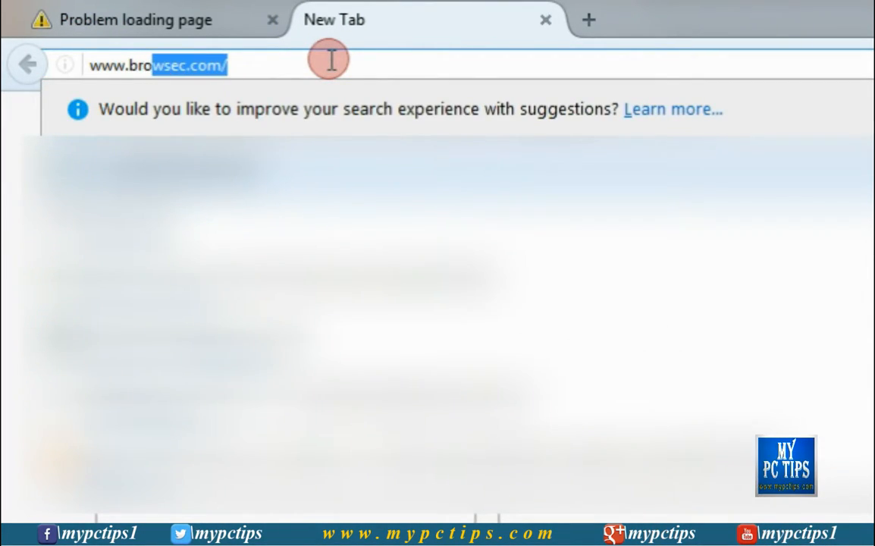
key(Return)
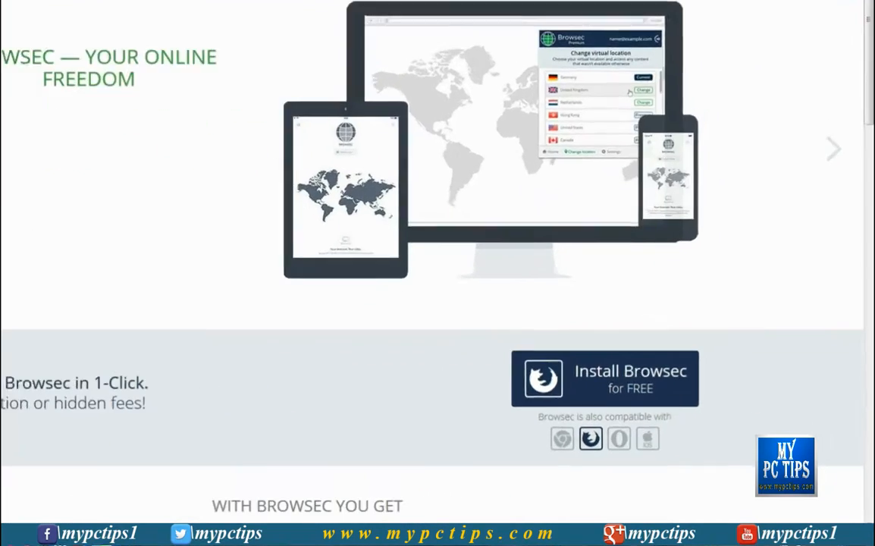
scroll(down, 3)
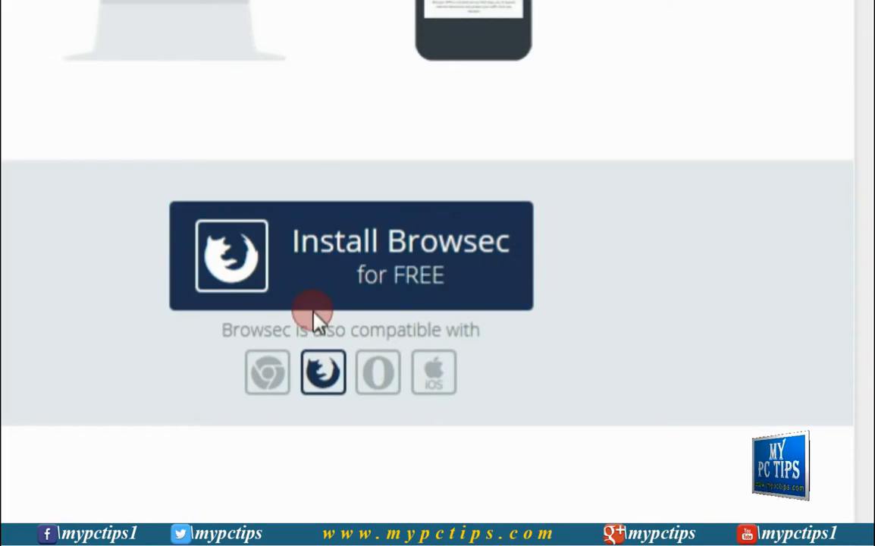
click(349, 254)
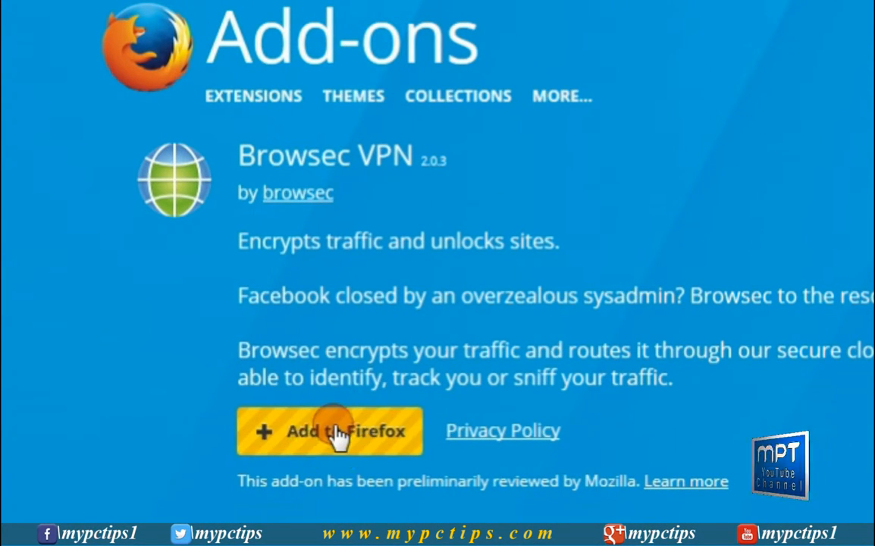
Step: Add Browsec VPN to Firefox, confirm the install, and switch the VPN on
click(329, 430)
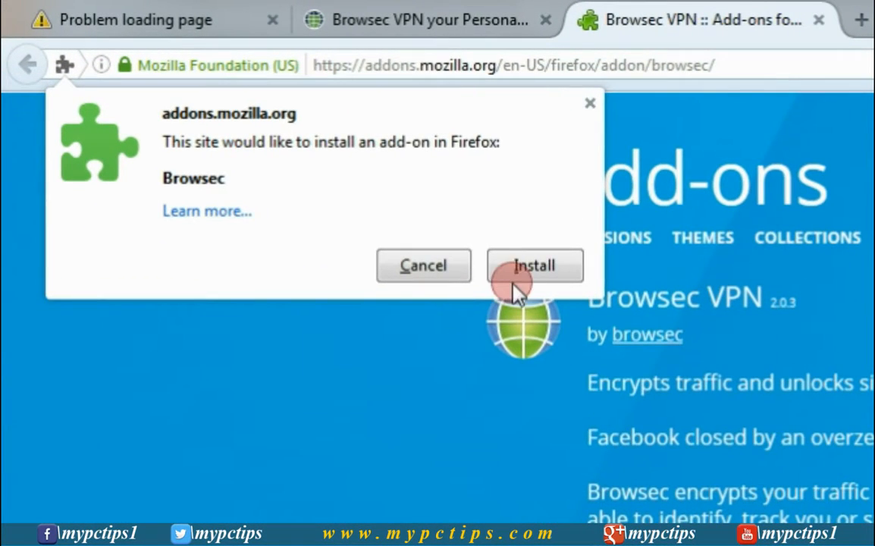
click(535, 266)
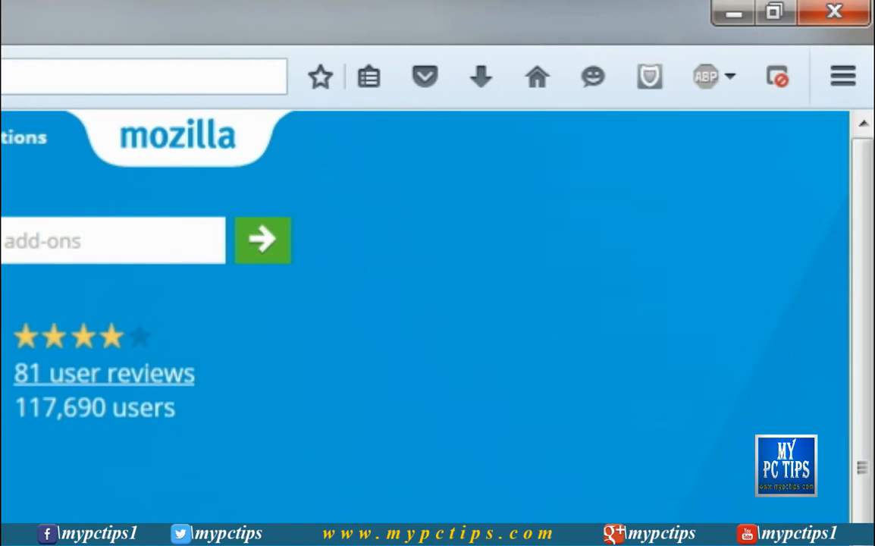
click(648, 77)
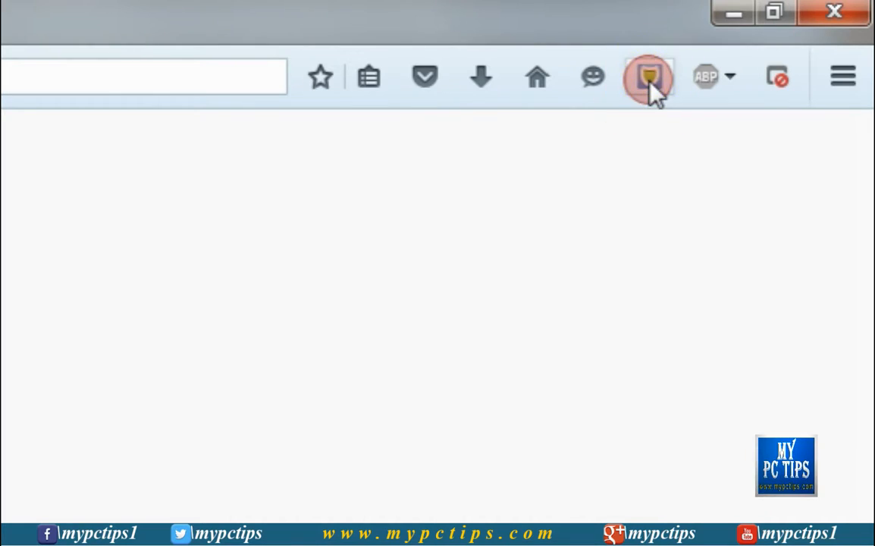
mouse_move(648, 76)
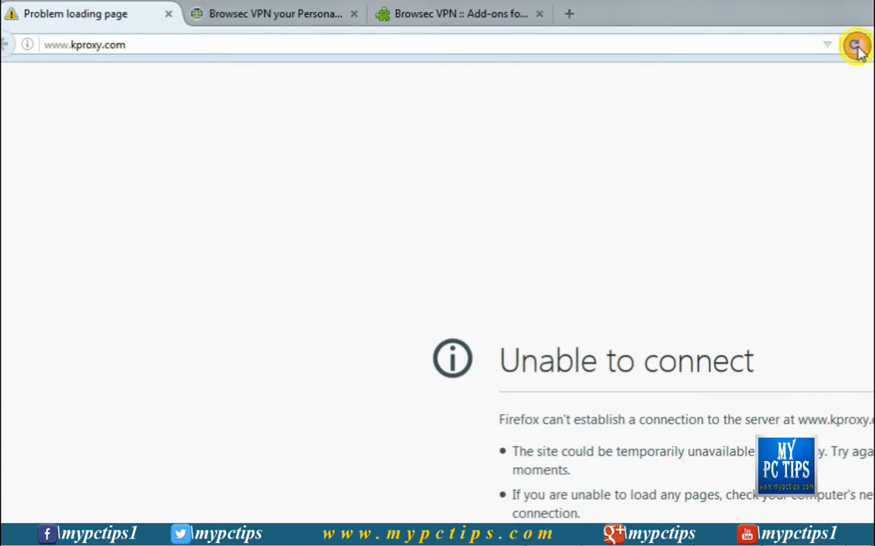
click(855, 44)
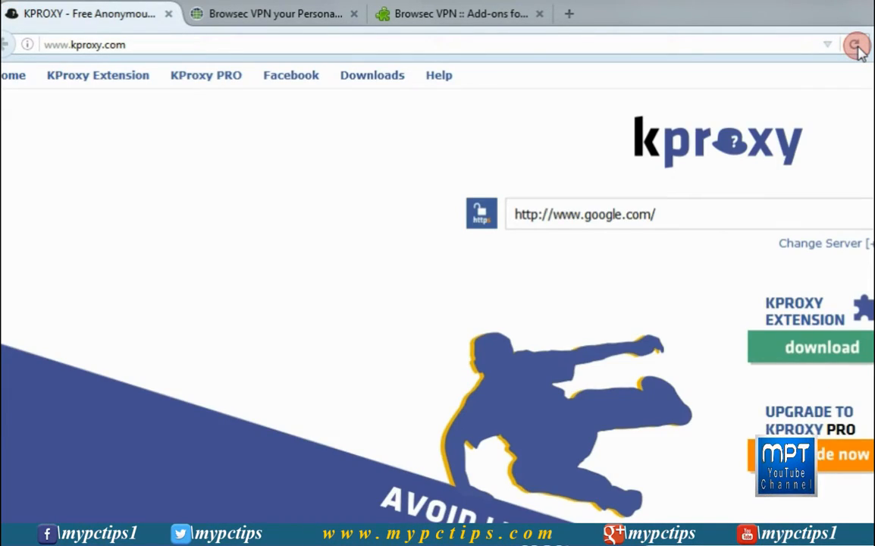
click(855, 45)
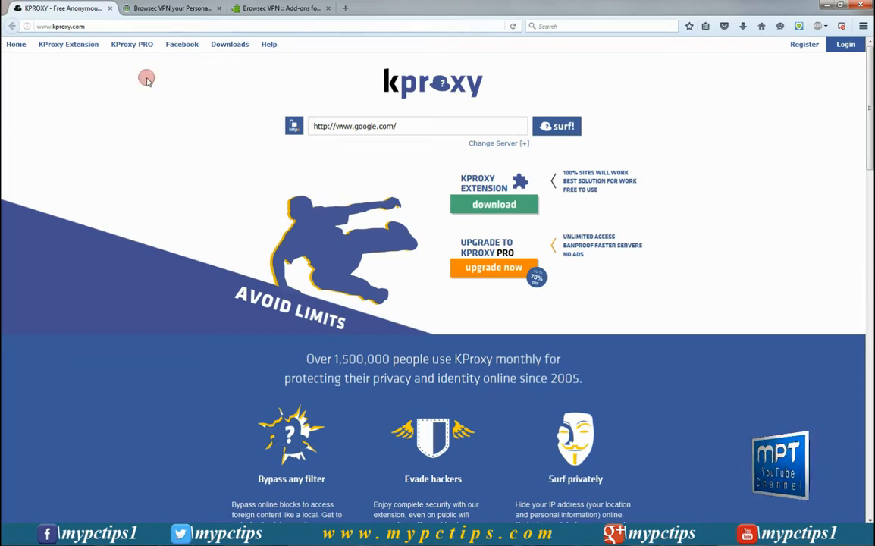
mouse_move(309, 37)
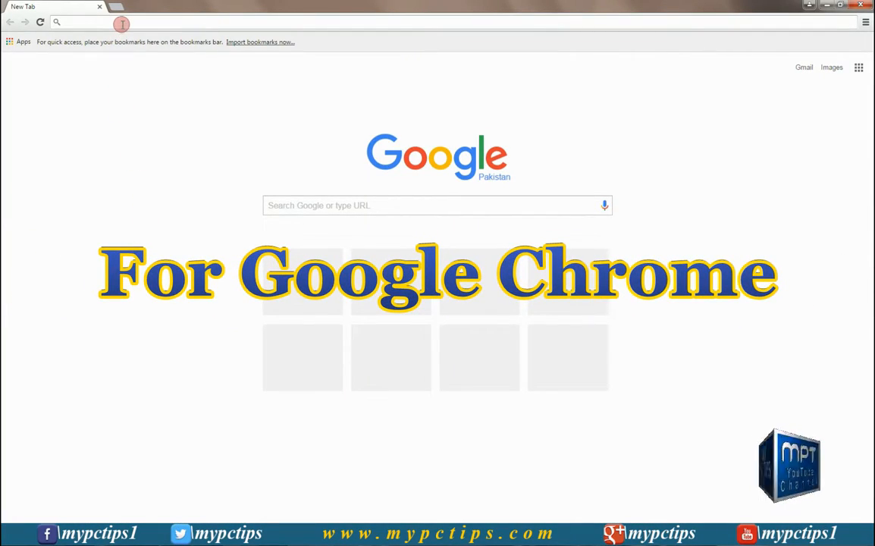
Step: Open browsec.com in Chrome and follow 'Install Browsec for FREE' to the Chrome Web Store
text(blogger.com)
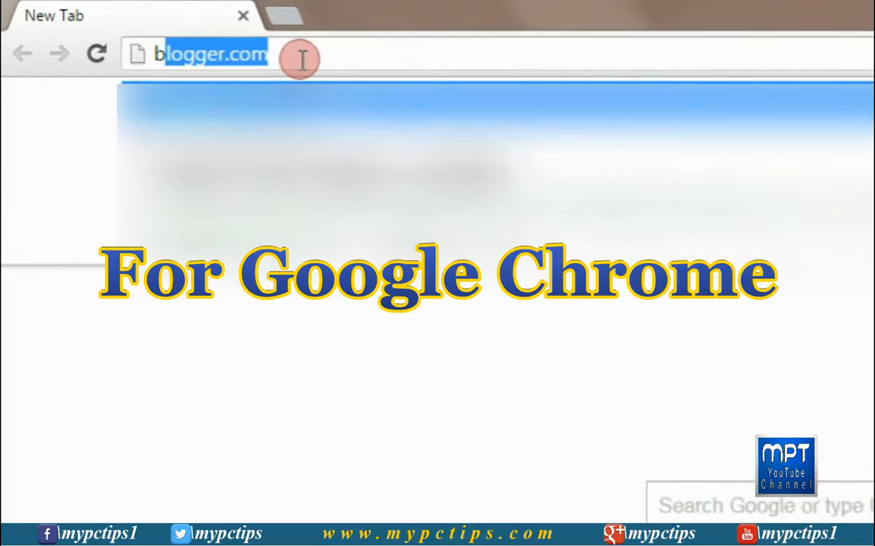
text(brows)
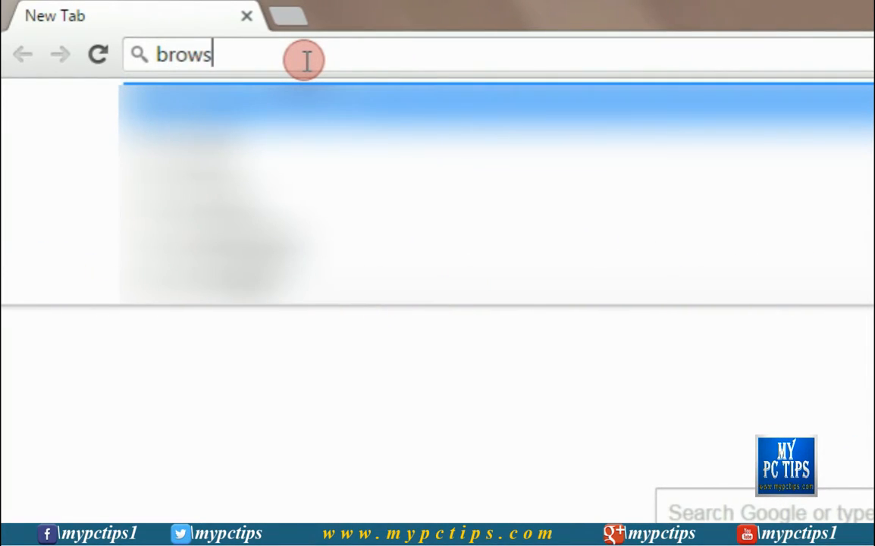
text(ec.c)
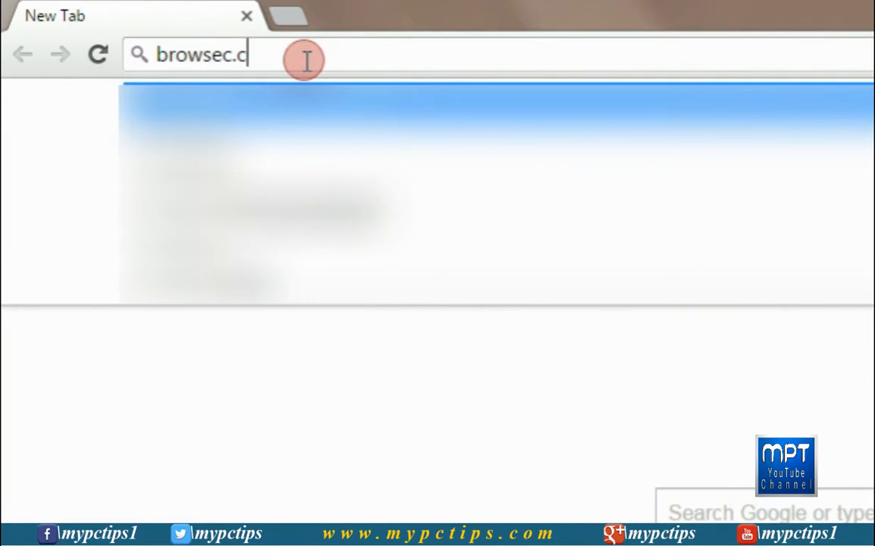
key(Return)
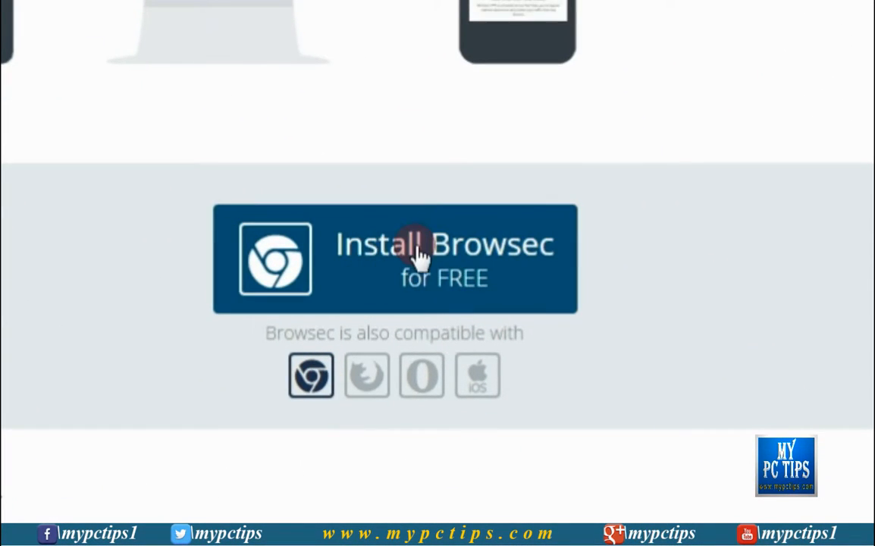
click(394, 258)
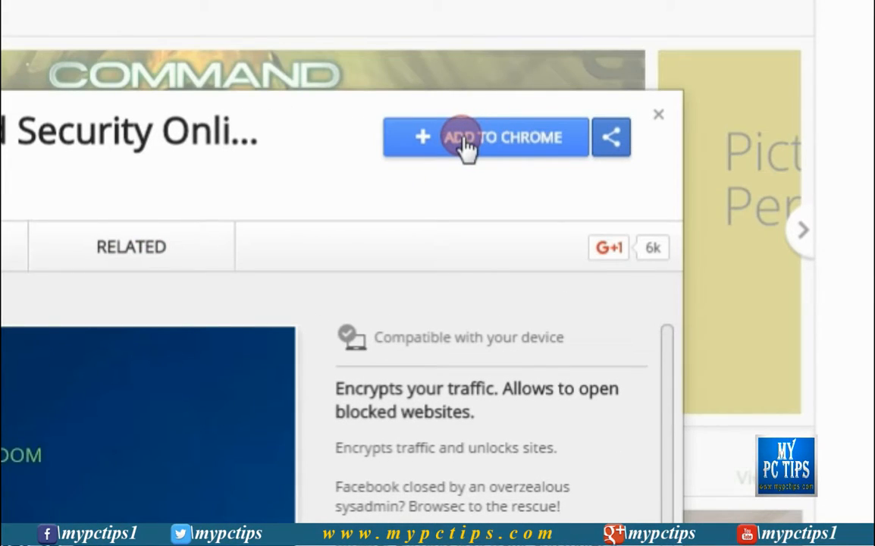
Step: Add Browsec VPN to Chrome and confirm 'Add extension' in the dialog
click(485, 137)
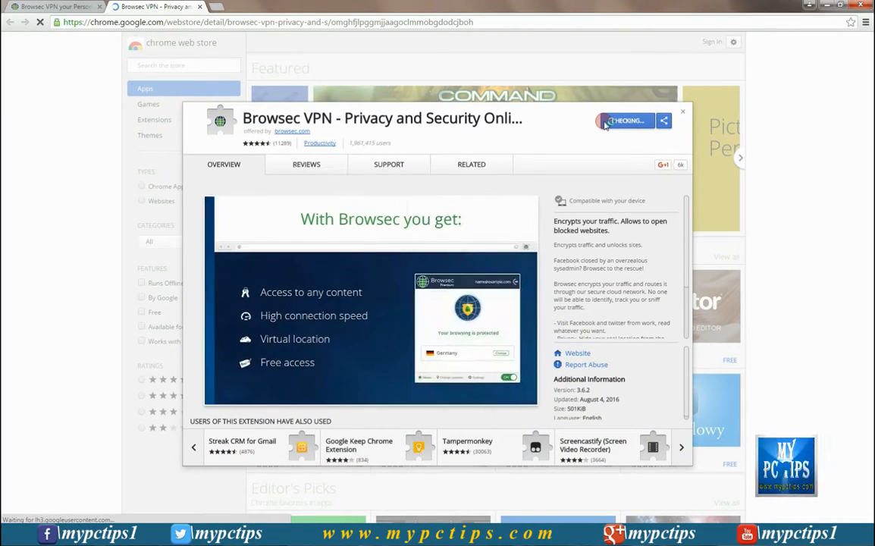
click(625, 121)
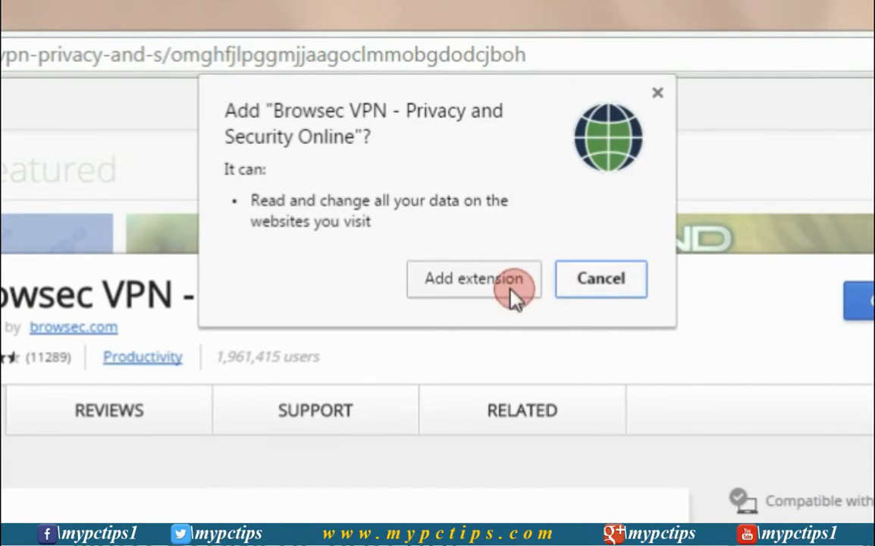
click(474, 278)
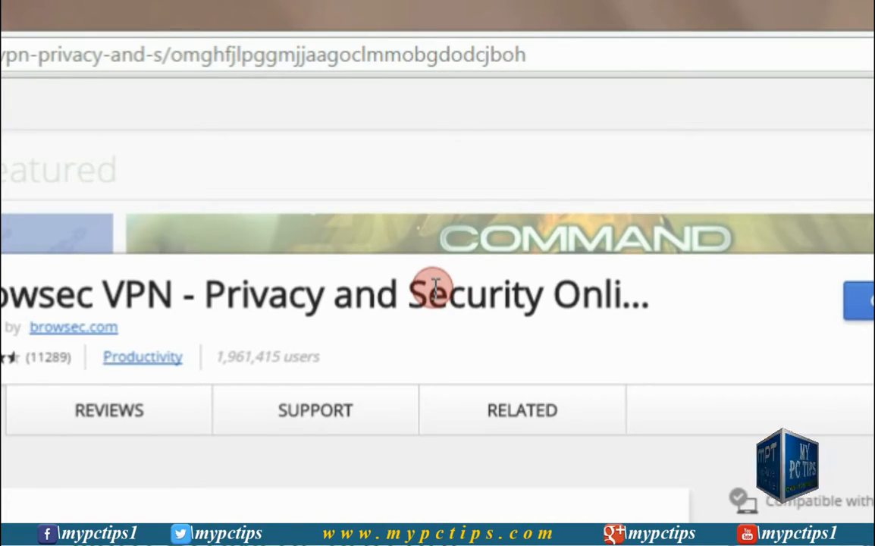
click(616, 120)
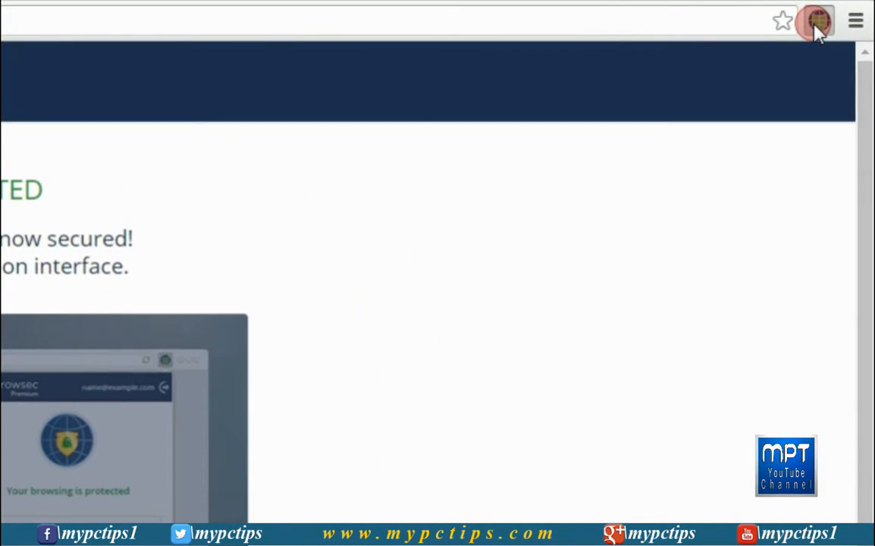
Step: Open the Browsec popup and browse the free server list beside the current Netherlands location
click(817, 20)
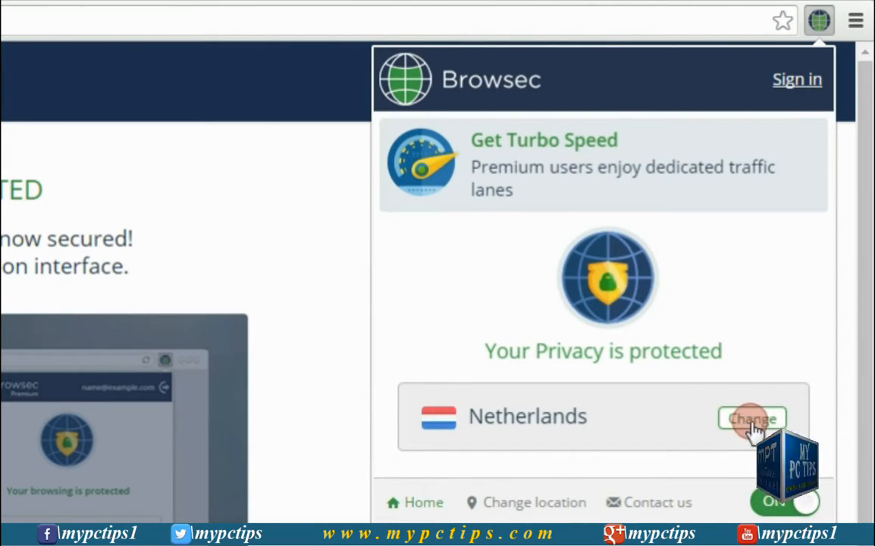
click(751, 419)
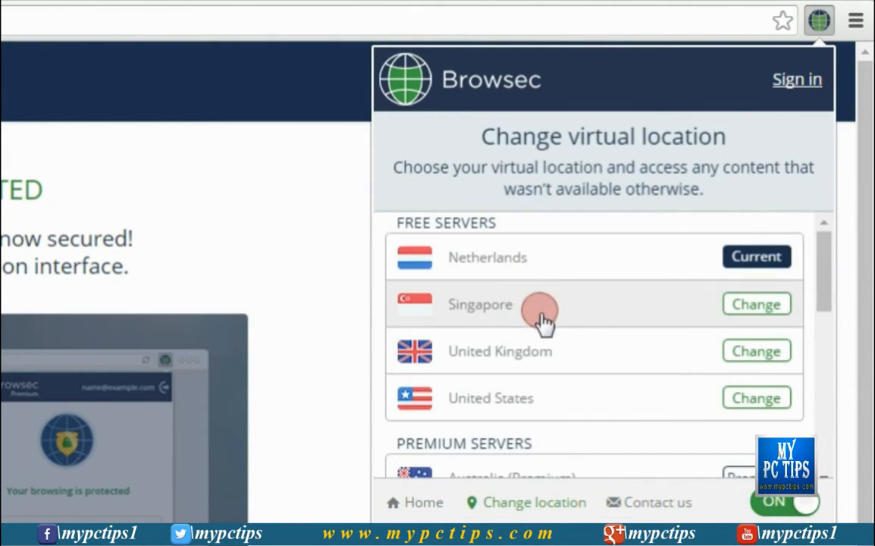
mouse_move(648, 402)
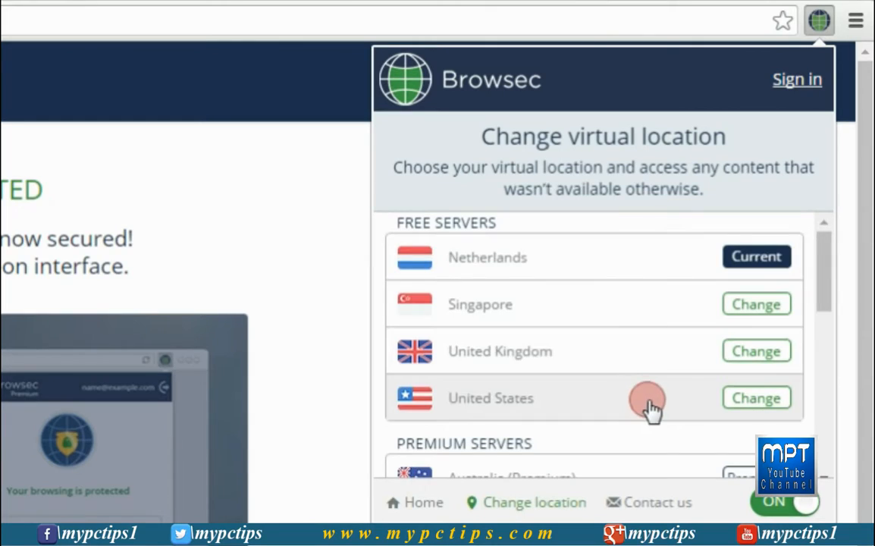
click(755, 397)
text(k)
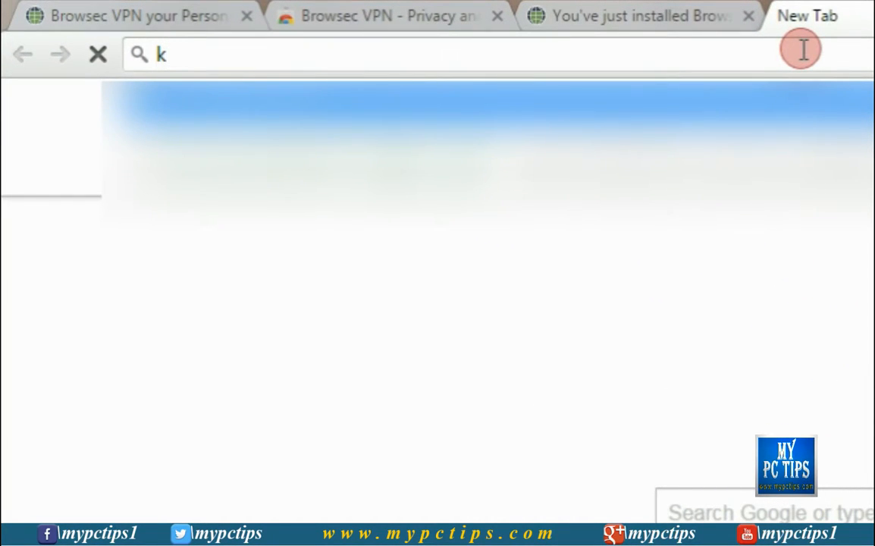
Step: Enter kproxy.com in the new Chrome tab's address bar
text(proxy.com)
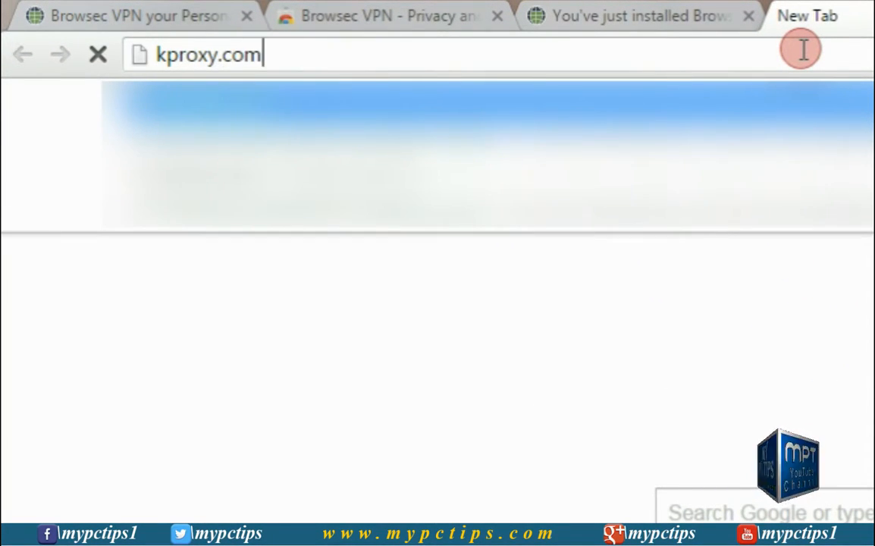
key(Return)
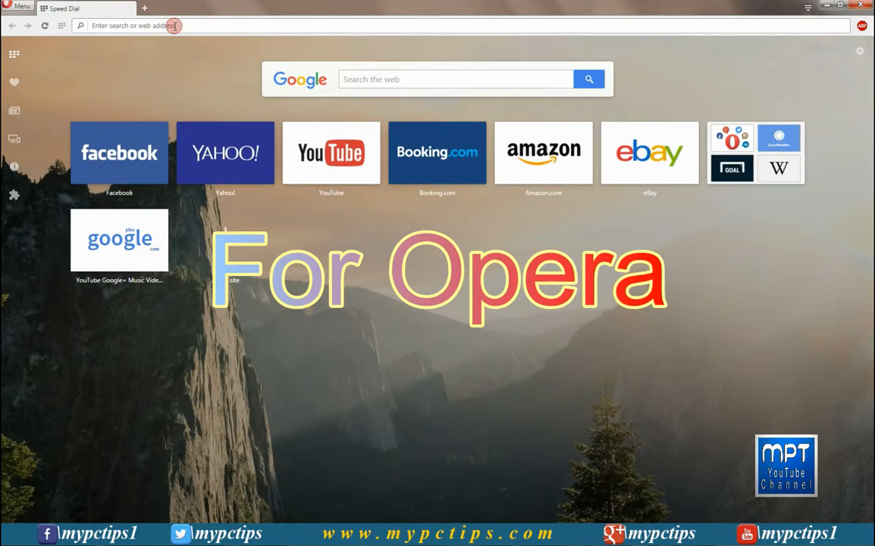
text(www.br)
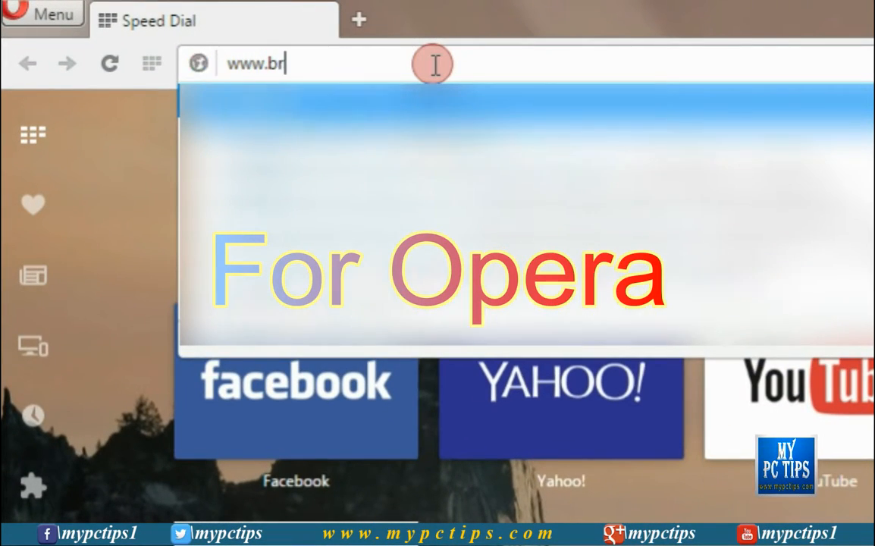
key(Return)
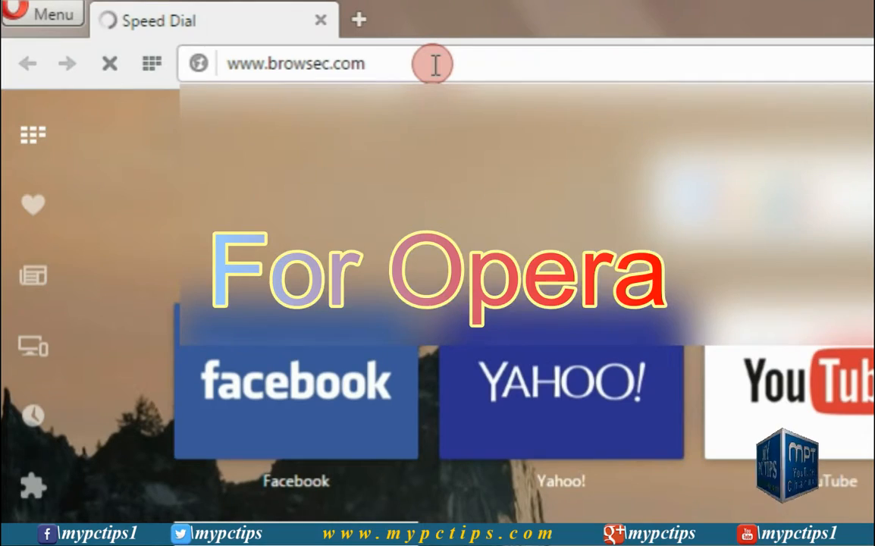
key(Return)
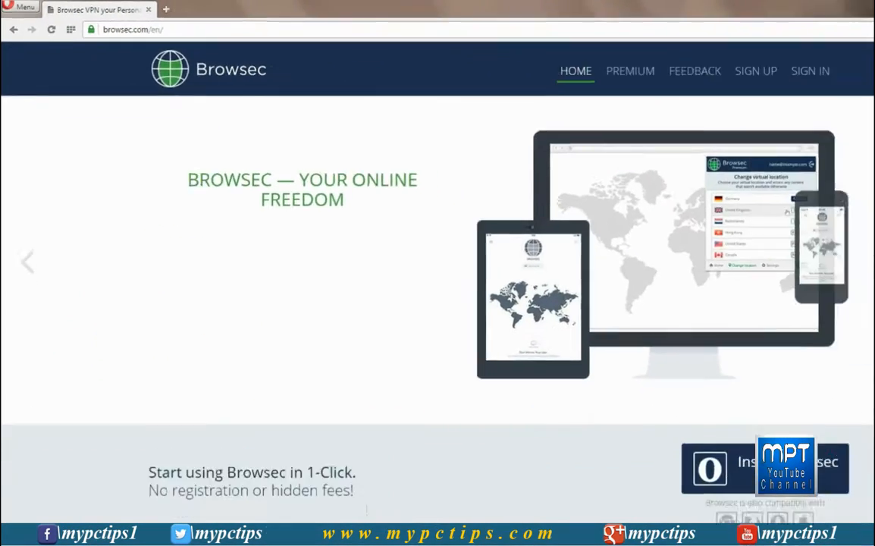
scroll(down, 3)
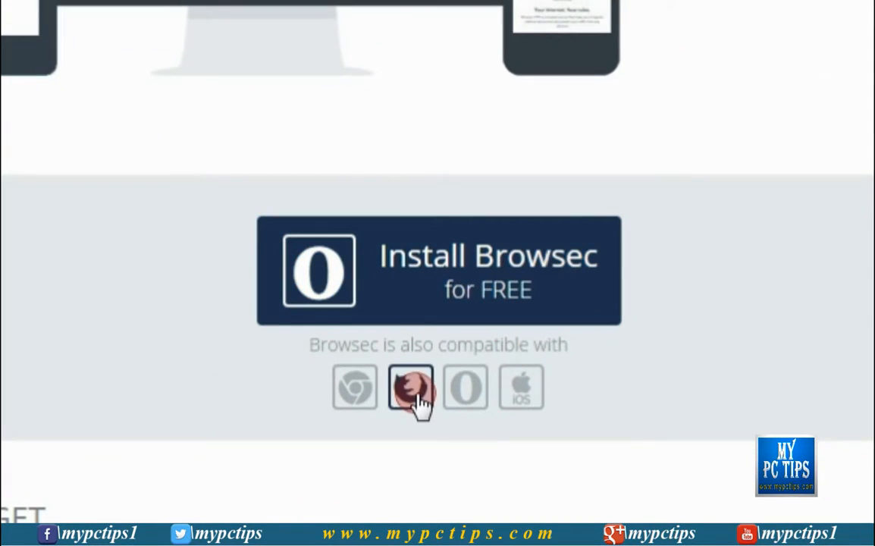
click(410, 388)
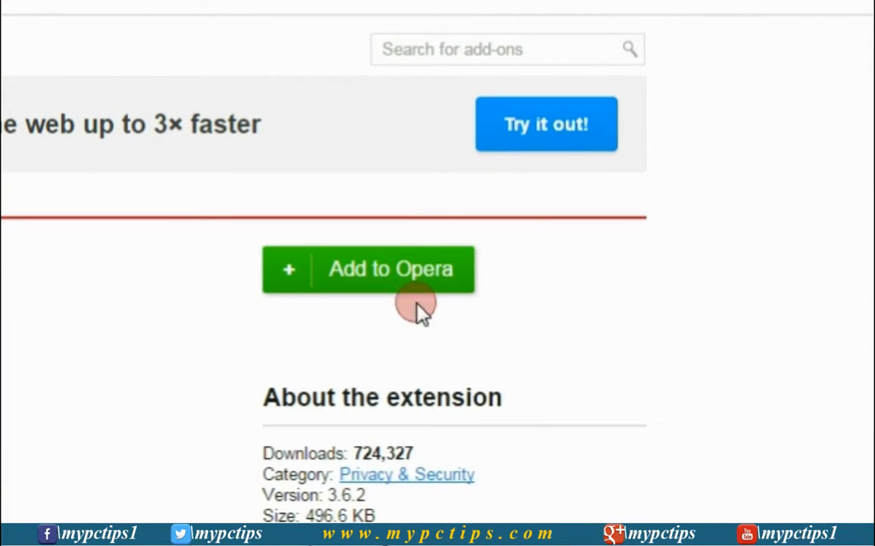
Step: Add Browsec VPN to Opera, then open a new blank tab
click(368, 269)
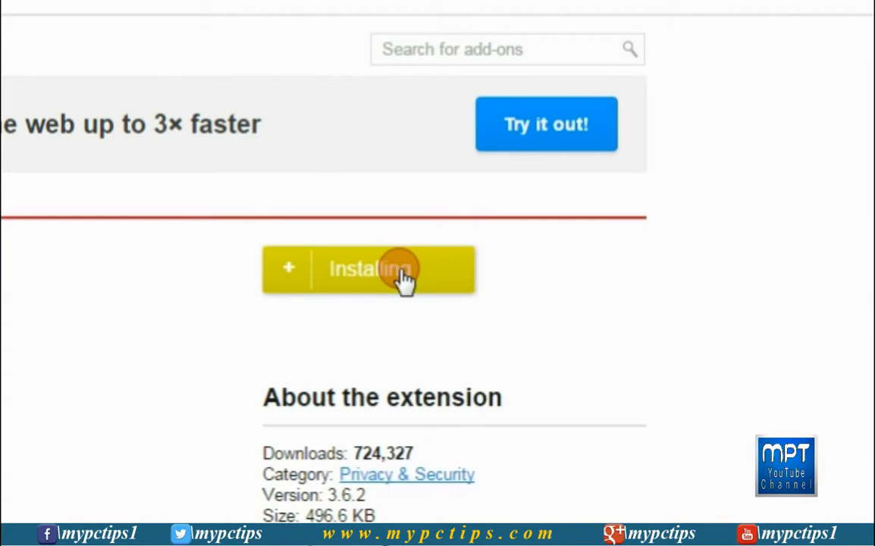
click(369, 268)
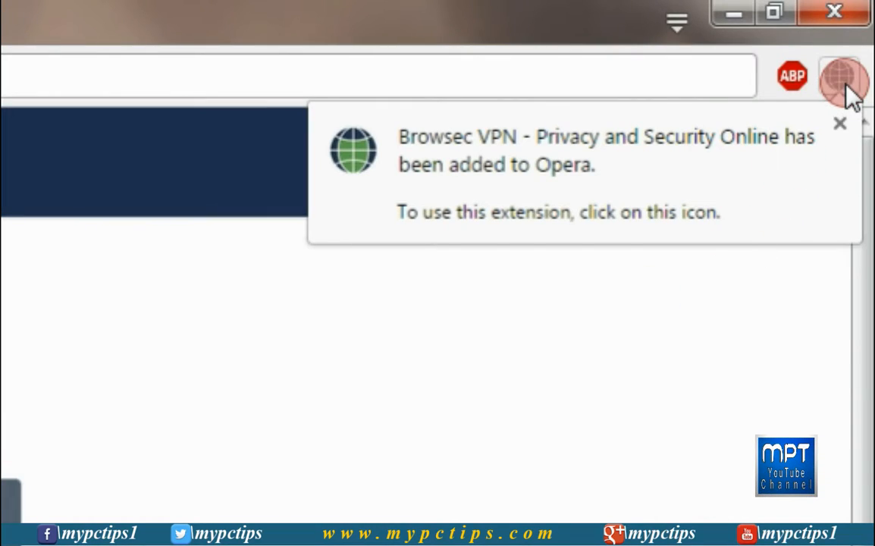
mouse_move(839, 76)
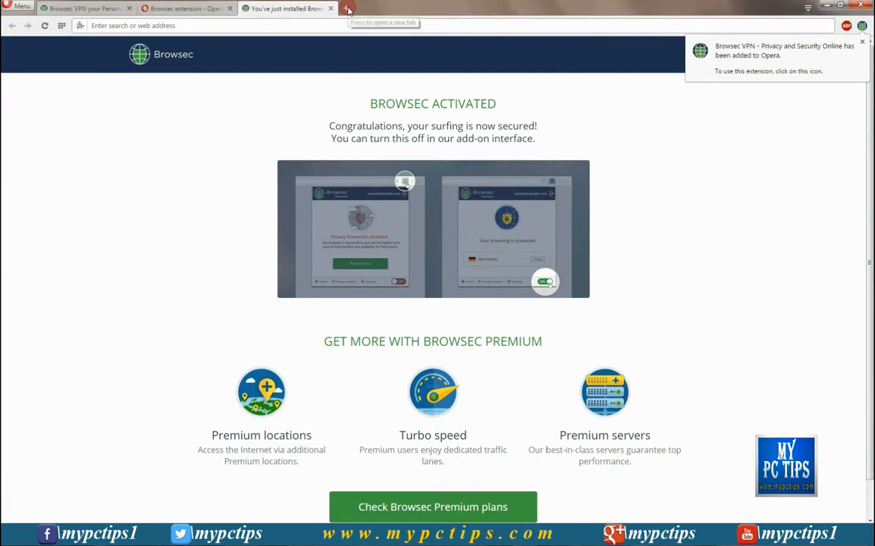
click(348, 9)
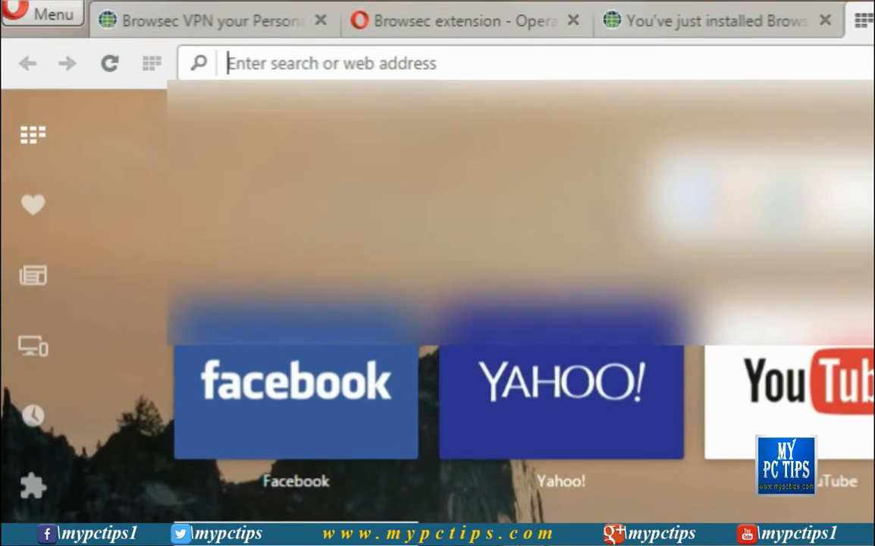
text(www.kpr)
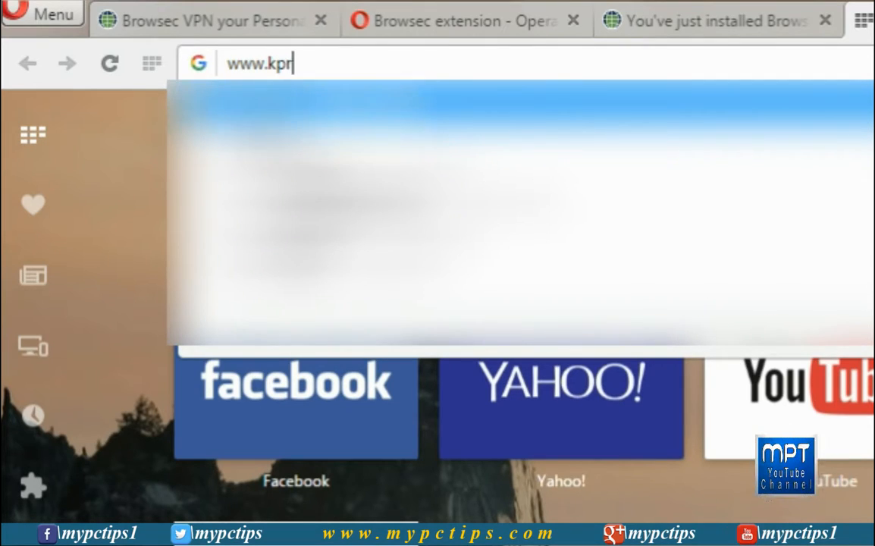
key(Return)
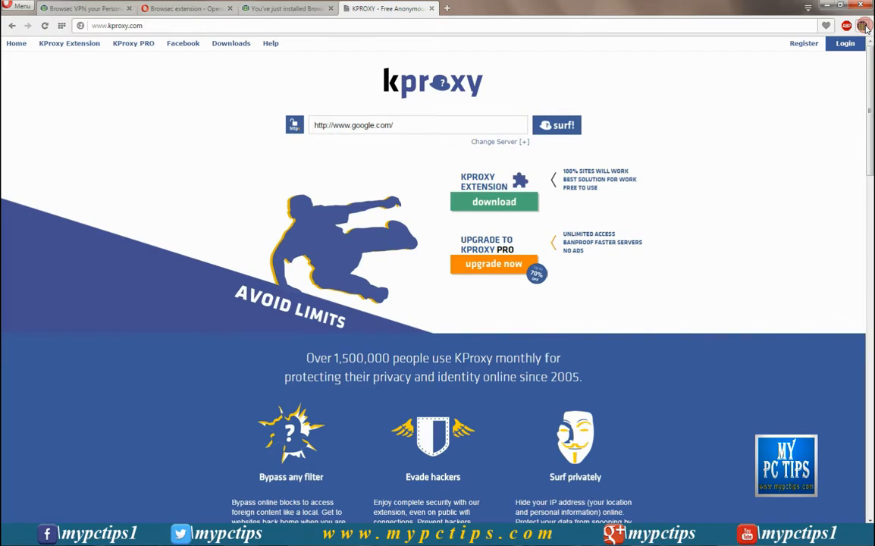
click(862, 25)
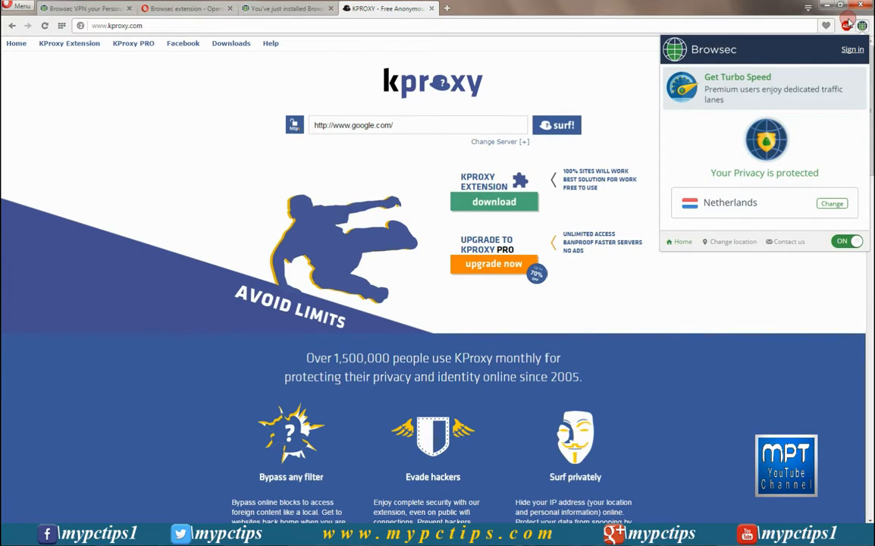